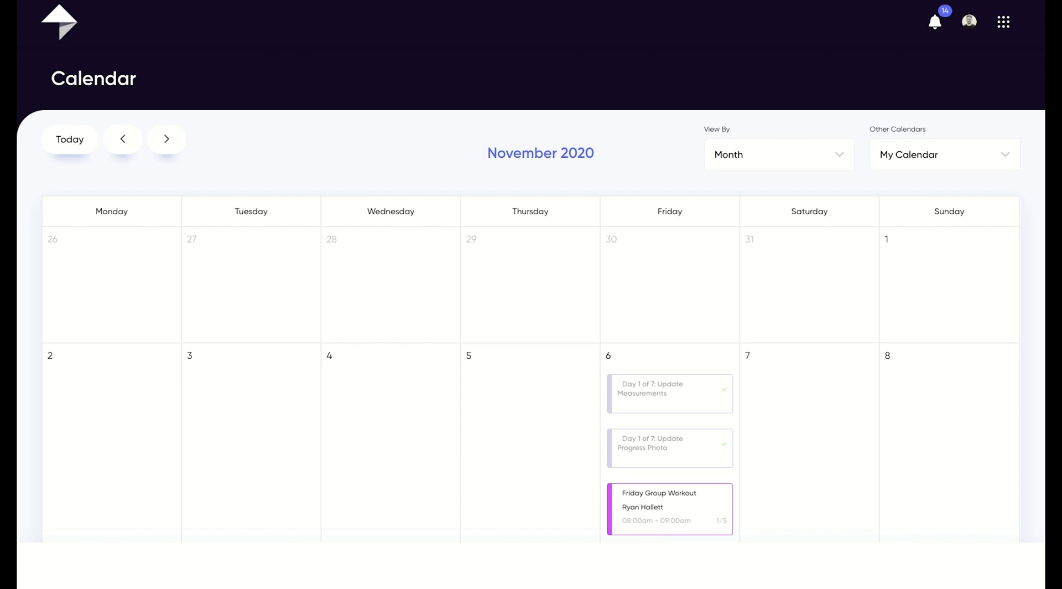
{"action": "mouse_move", "coordinate": [569, 353]}
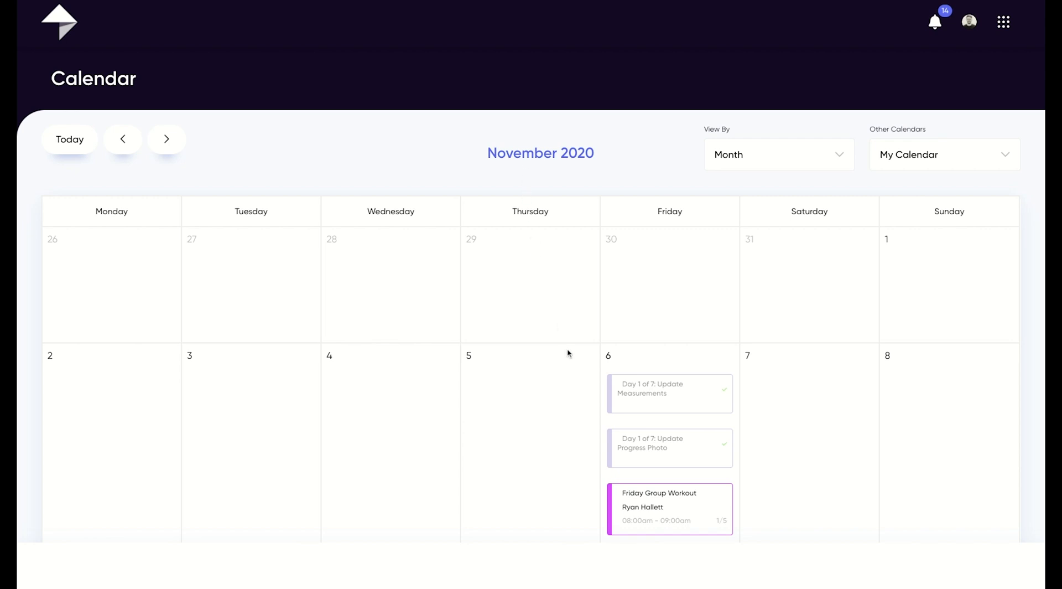
- View the Spin Class event on the 12th in the personal November 2020 calendar
{"action": "scroll", "scroll_direction": "down", "scroll_amount": 3}
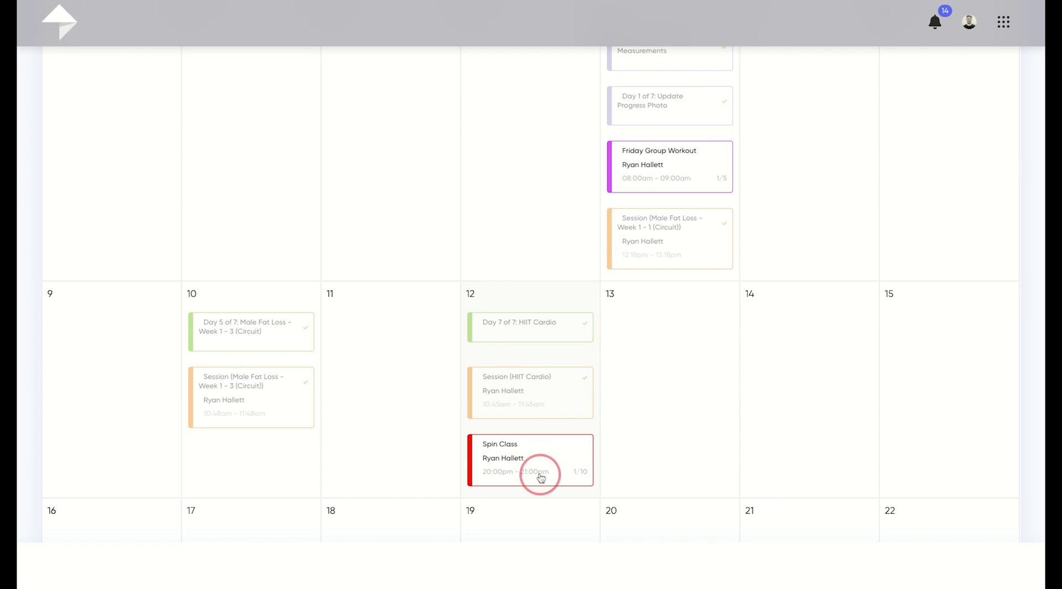
{"action": "left_click", "coordinate": [530, 459]}
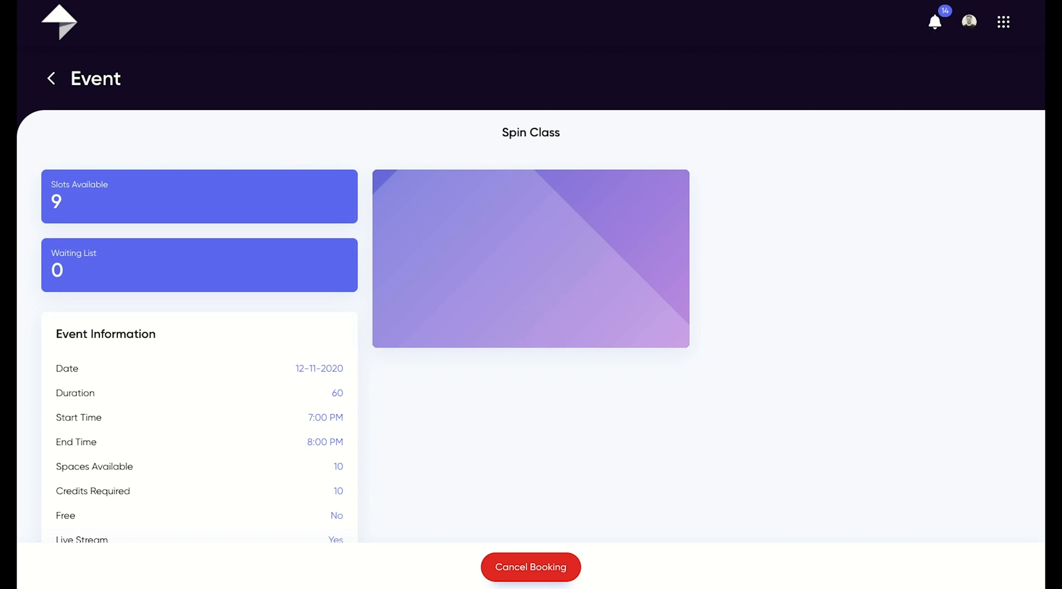
{"action": "scroll", "scroll_direction": "down", "scroll_amount": 3}
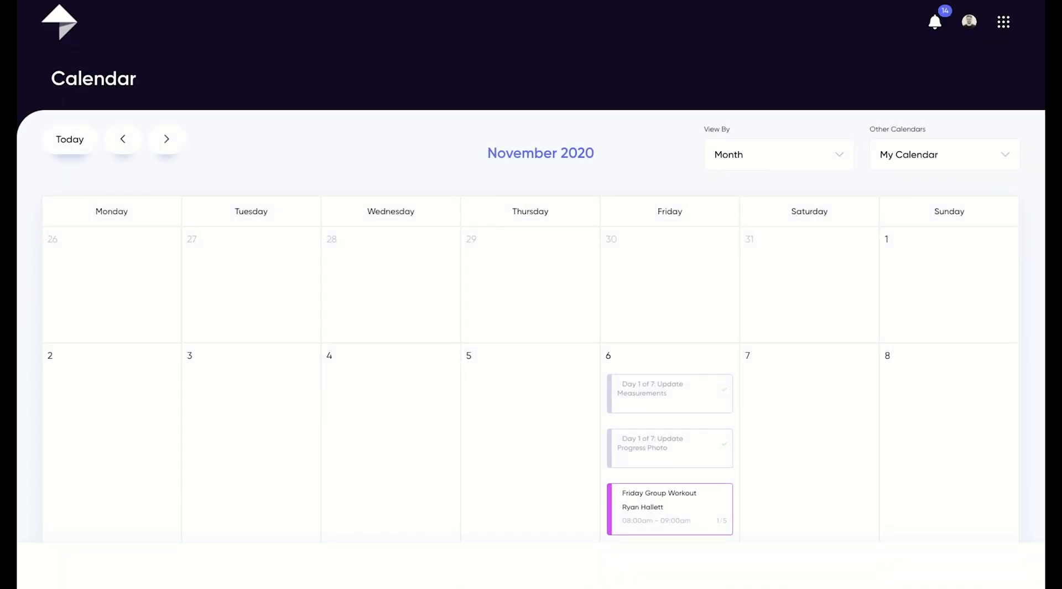
{"action": "mouse_move", "coordinate": [988, 152]}
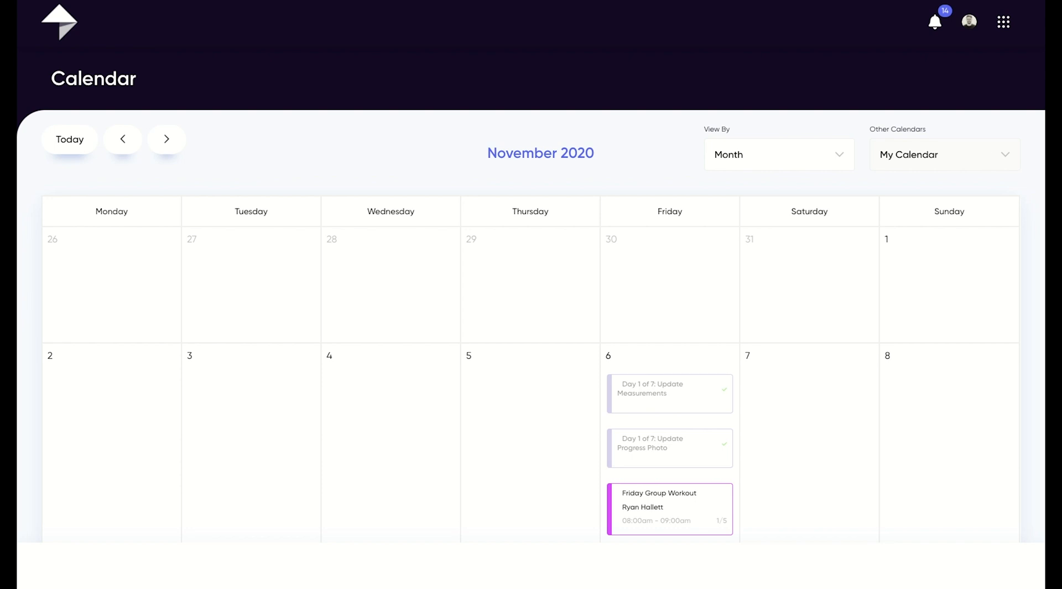
- Switch to the Company calendar and preview its Spin Class on the 12th
{"action": "left_click", "coordinate": [944, 155]}
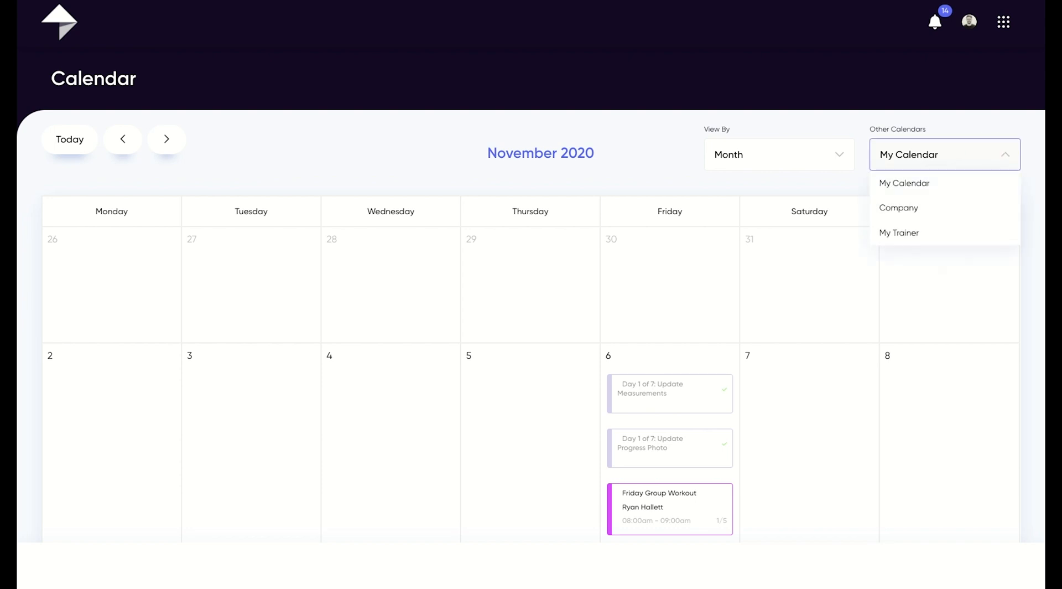
{"action": "left_click", "coordinate": [898, 208]}
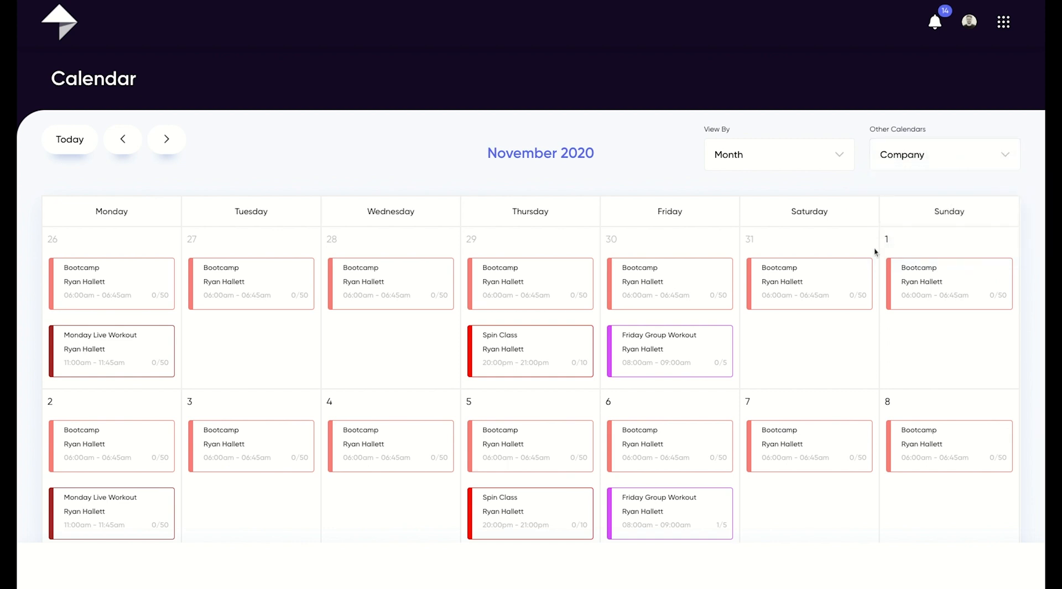
{"action": "scroll", "scroll_direction": "down", "scroll_amount": 3}
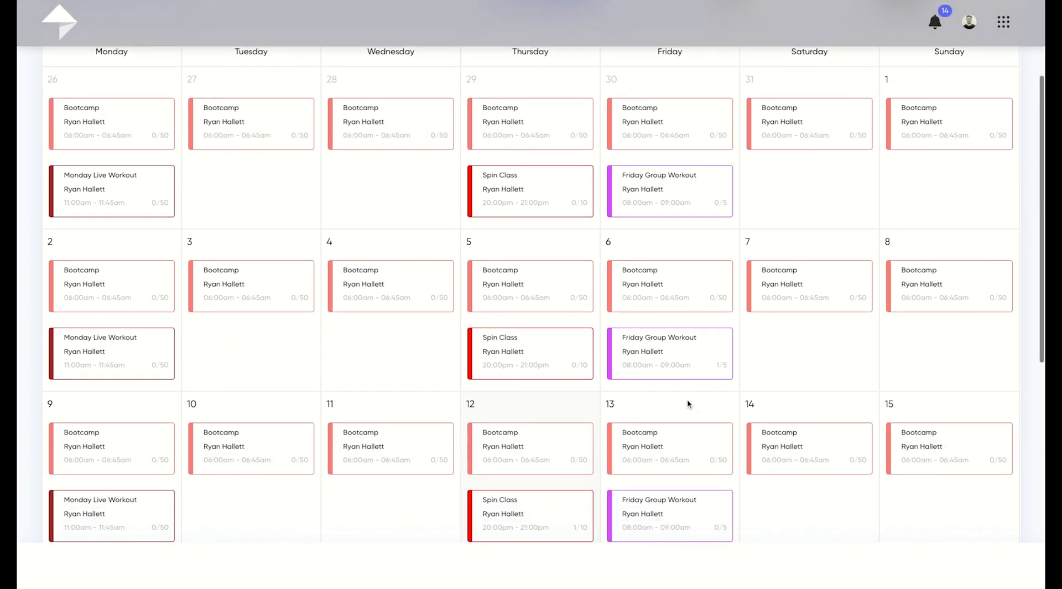
{"action": "left_click", "coordinate": [560, 520]}
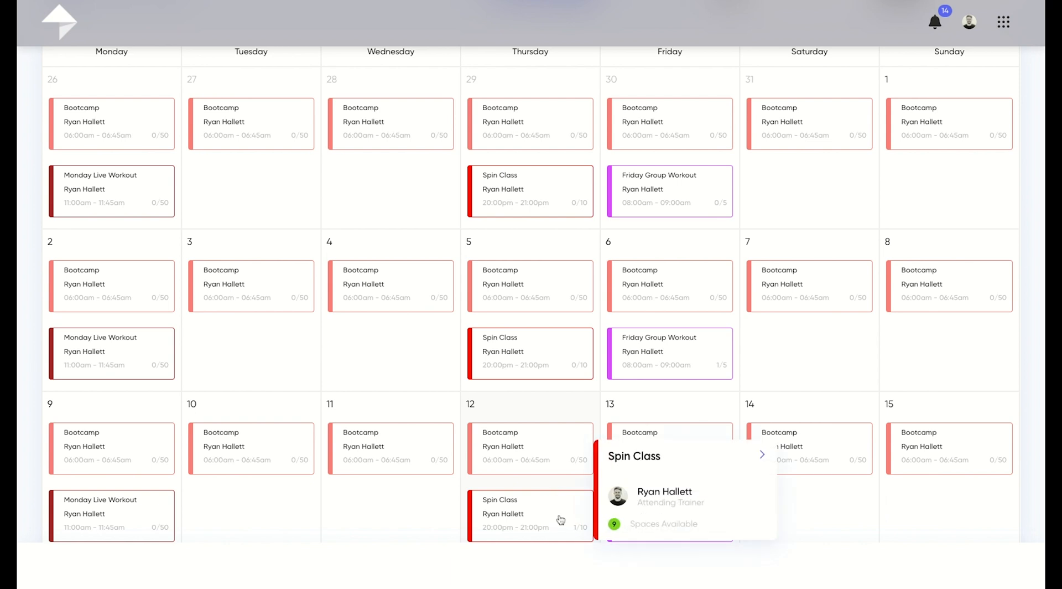
- View the Spin Class event details with stream and location map, then head to the app sections menu
{"action": "left_click", "coordinate": [761, 454]}
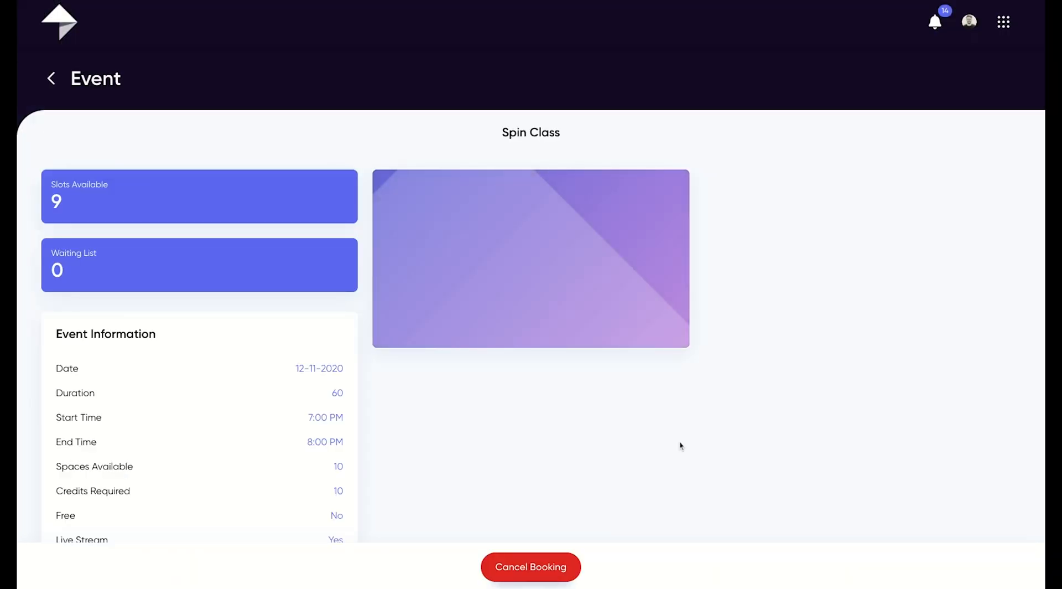
{"action": "scroll", "scroll_direction": "down", "scroll_amount": 3}
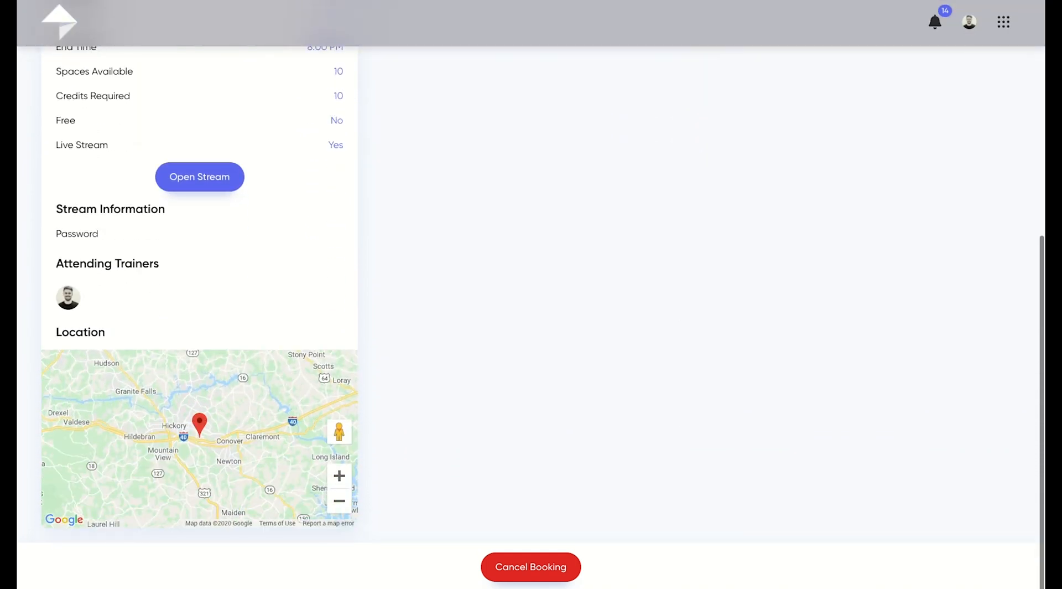
{"action": "scroll", "scroll_direction": "up", "scroll_amount": 3}
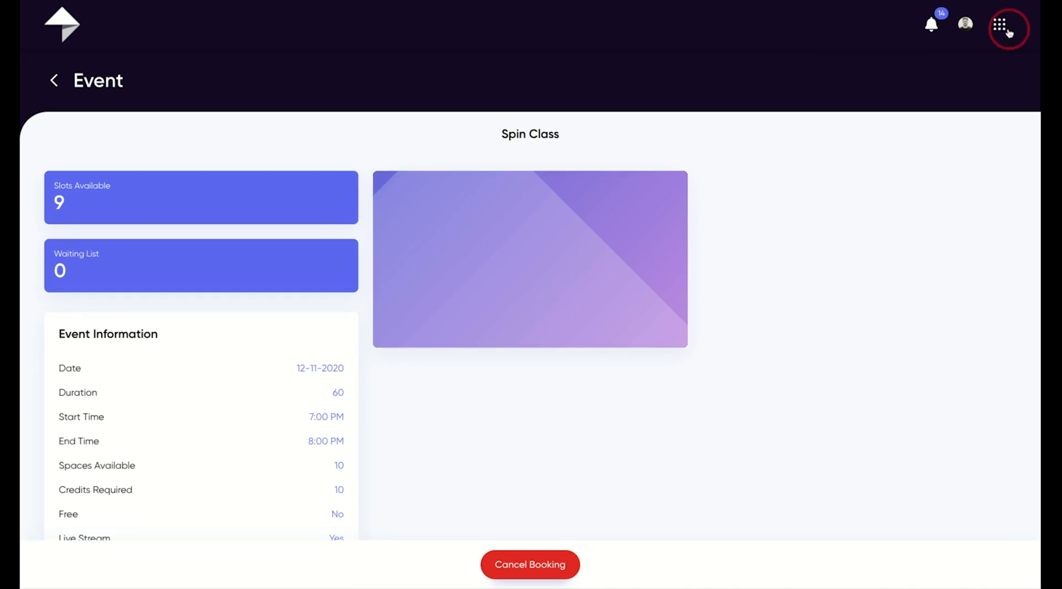
{"action": "left_click", "coordinate": [1009, 26]}
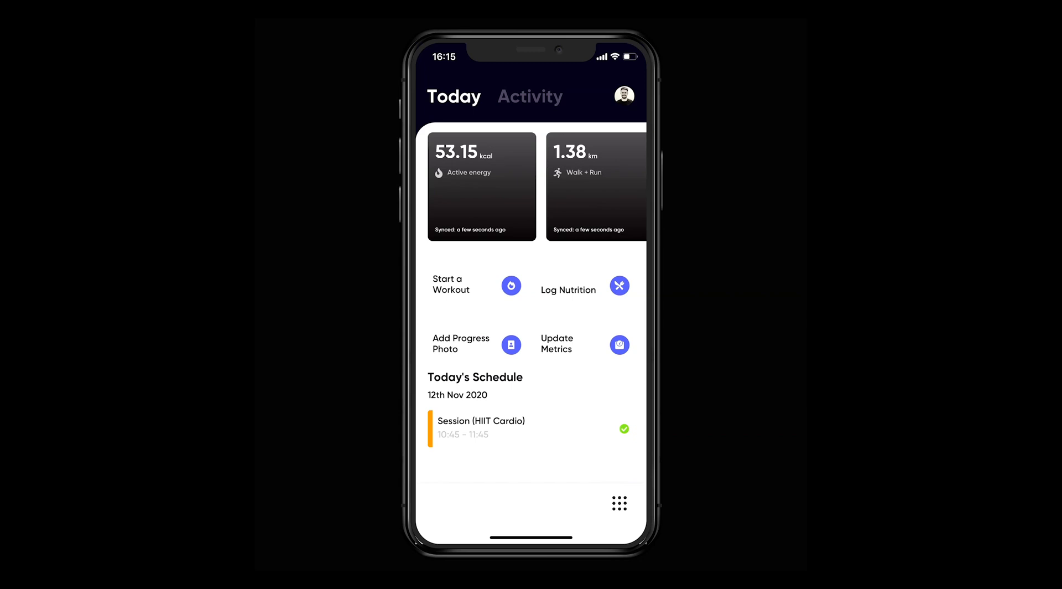
- Go to the mobile Calendar section listing the 12th November HIIT Cardio and Spin Class entries
{"action": "left_click", "coordinate": [618, 503]}
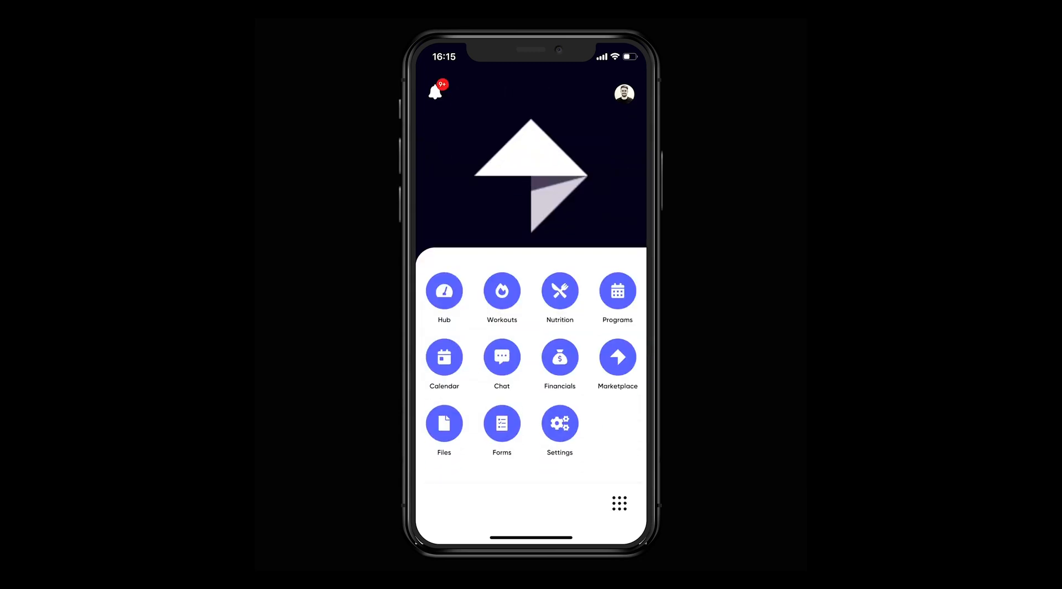
{"action": "left_click", "coordinate": [444, 357]}
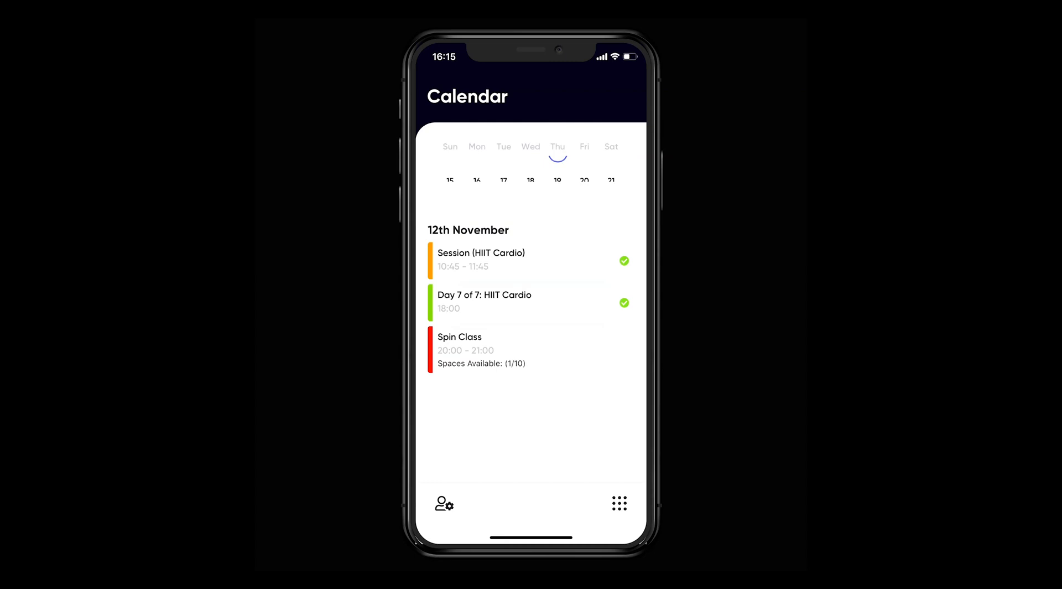
{"action": "left_click", "coordinate": [557, 146]}
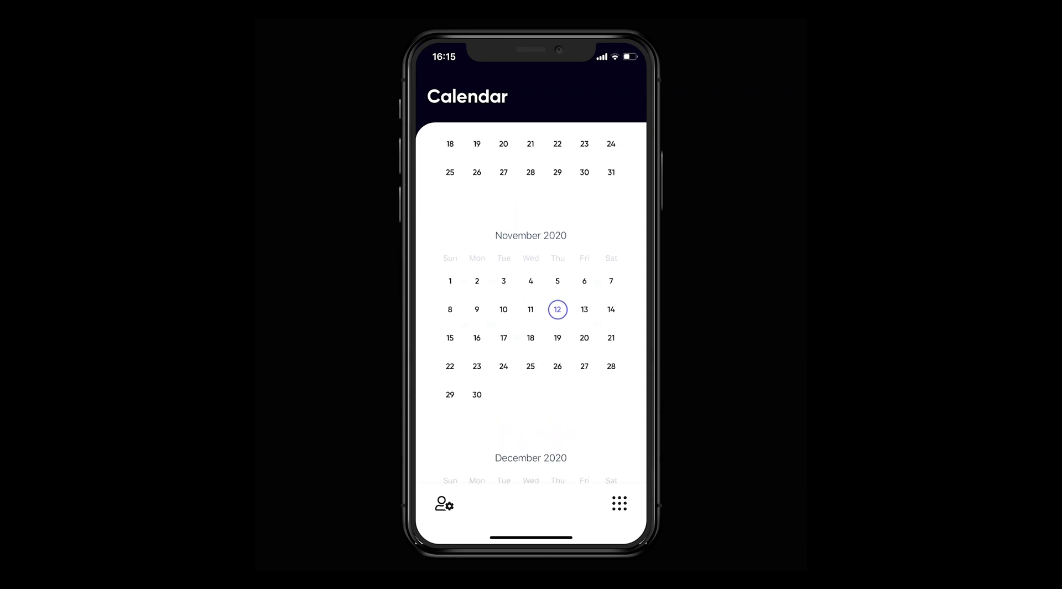
{"action": "left_click", "coordinate": [557, 309]}
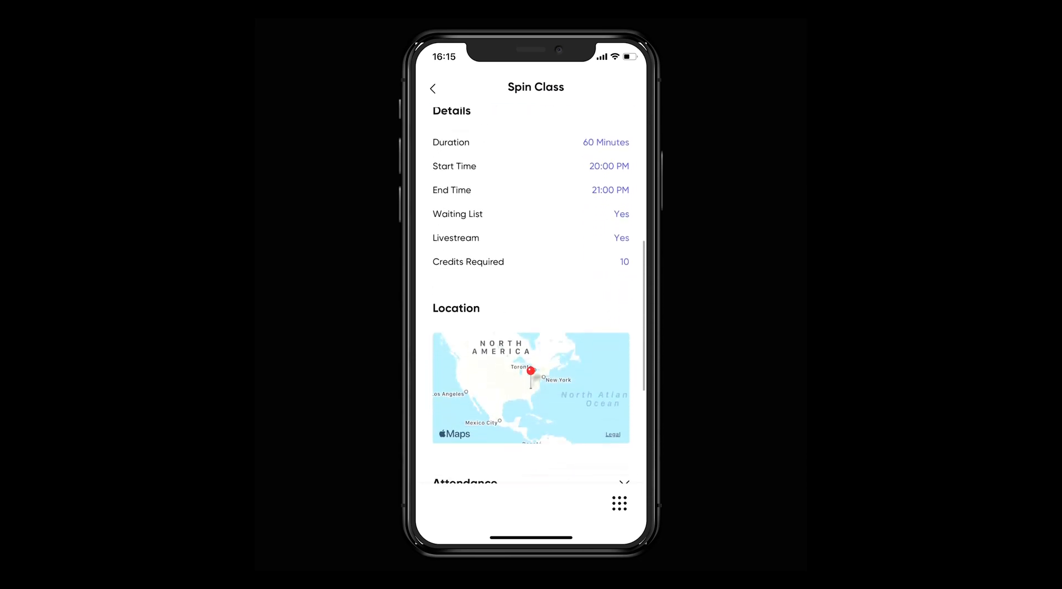
{"action": "scroll", "scroll_direction": "up", "scroll_amount": 3}
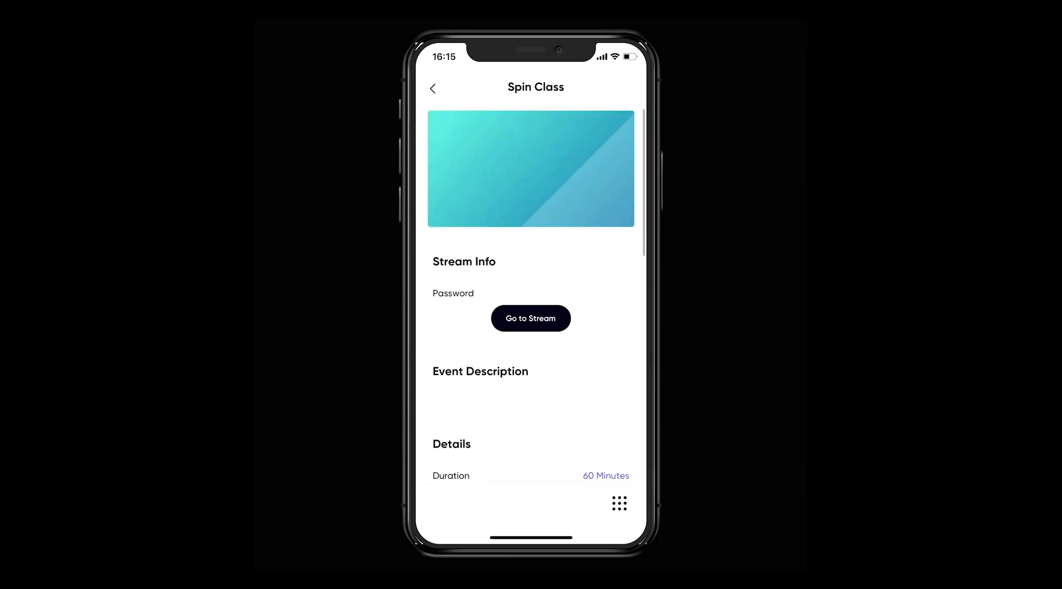
{"action": "left_click", "coordinate": [432, 88]}
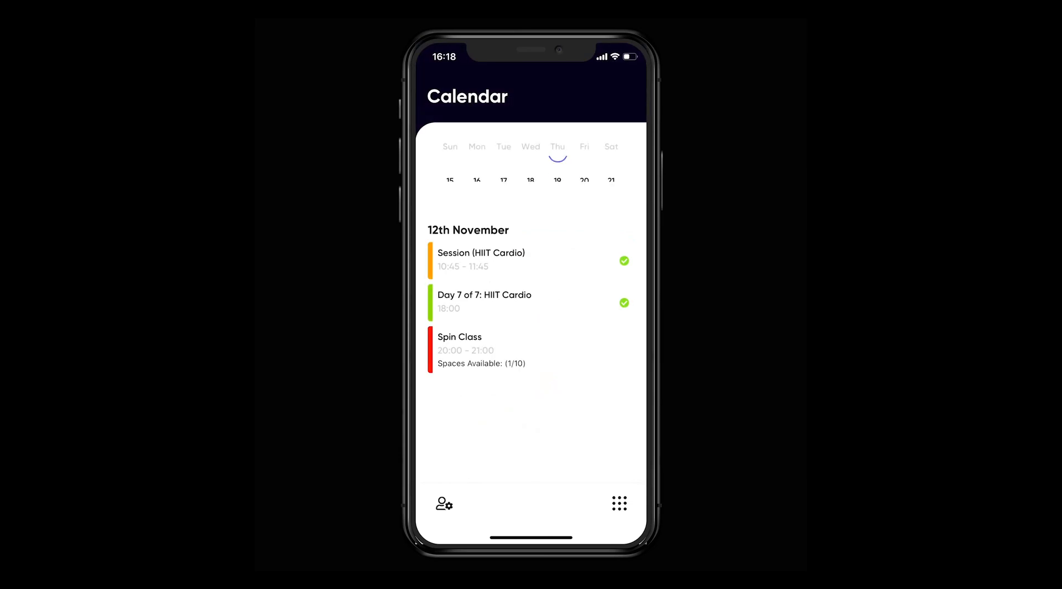
- Show all bookable company classes and view the Friday Group Workout on 13th November
{"action": "left_click", "coordinate": [619, 503]}
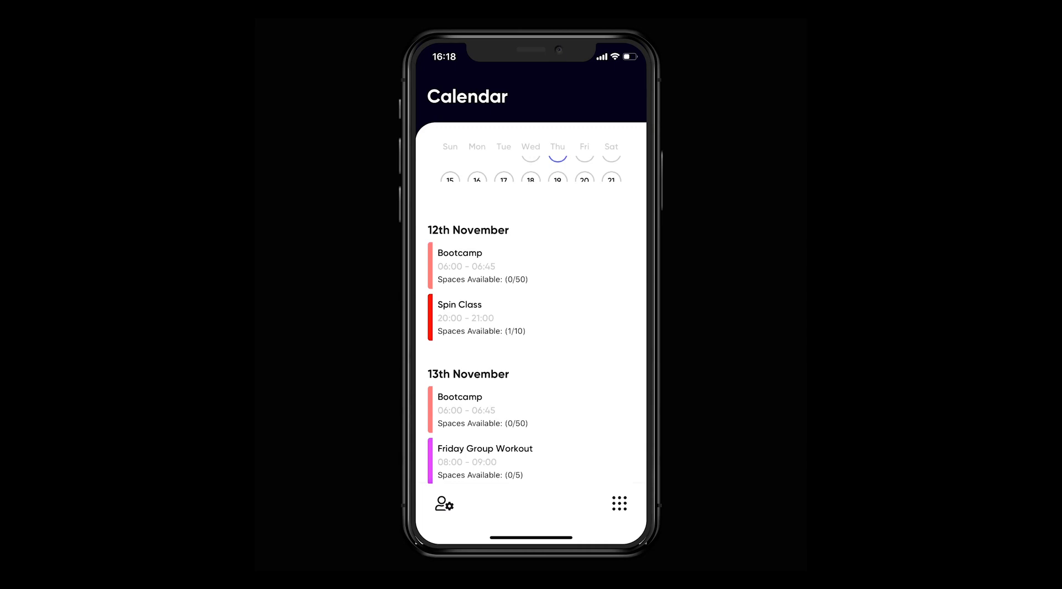
{"action": "scroll", "scroll_direction": "down", "scroll_amount": 3}
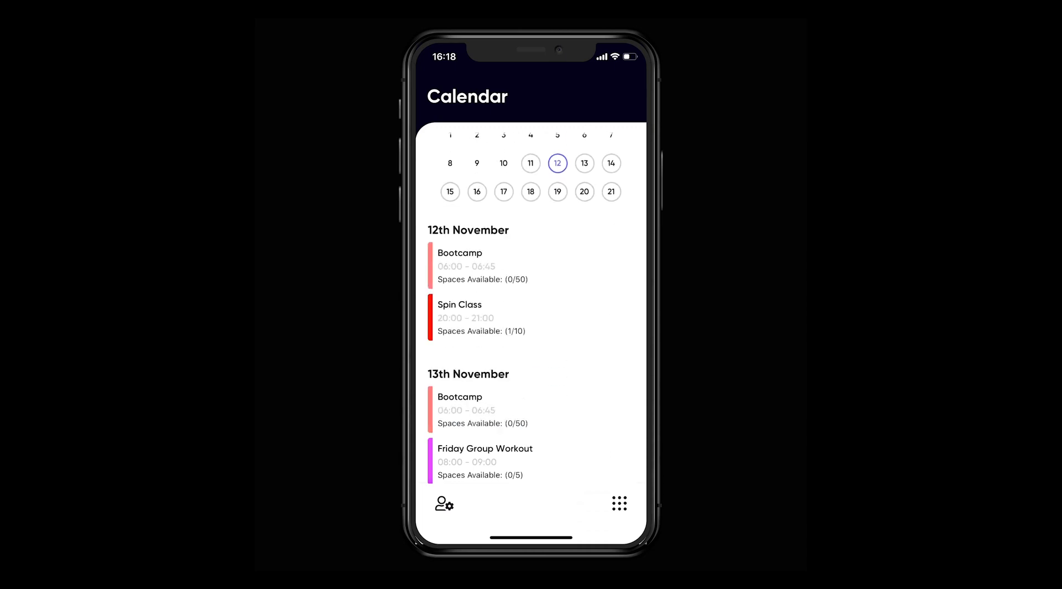
{"action": "left_click", "coordinate": [585, 167]}
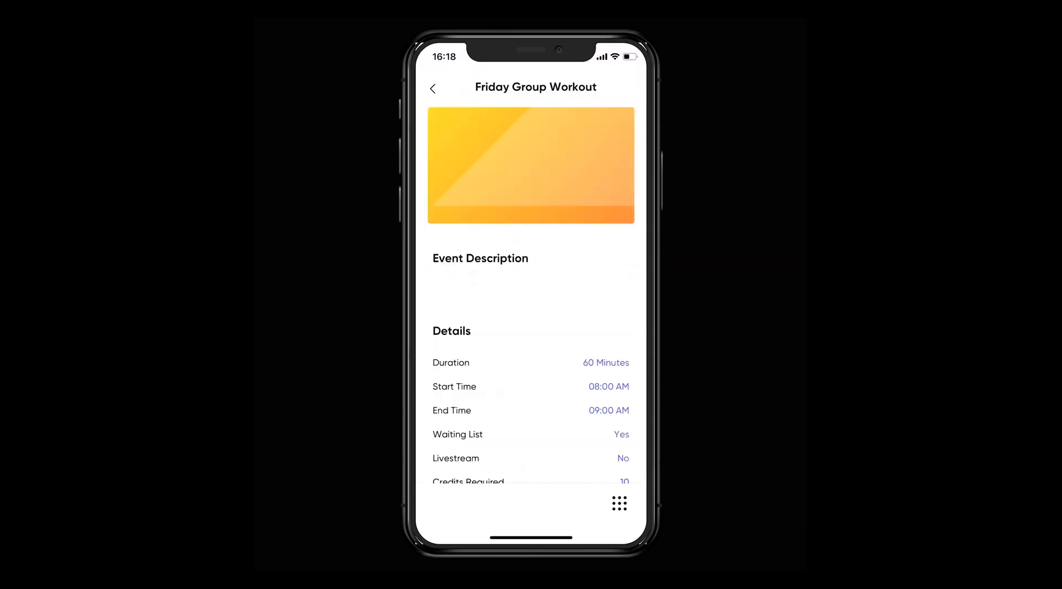
- Return to the Today hub with activity stats and today's schedule
{"action": "left_click", "coordinate": [619, 502]}
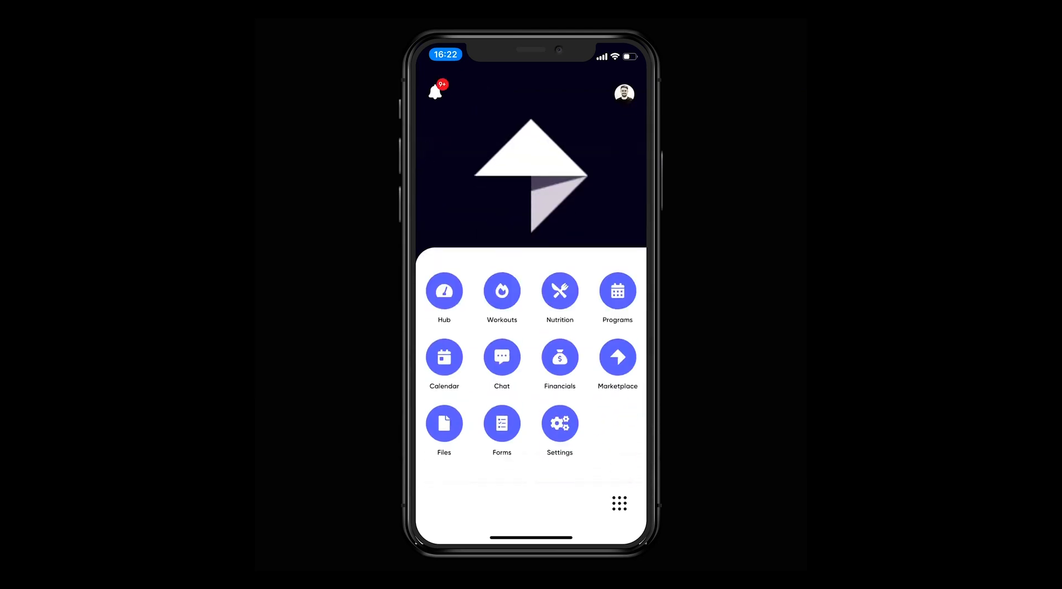
{"action": "left_click", "coordinate": [444, 290]}
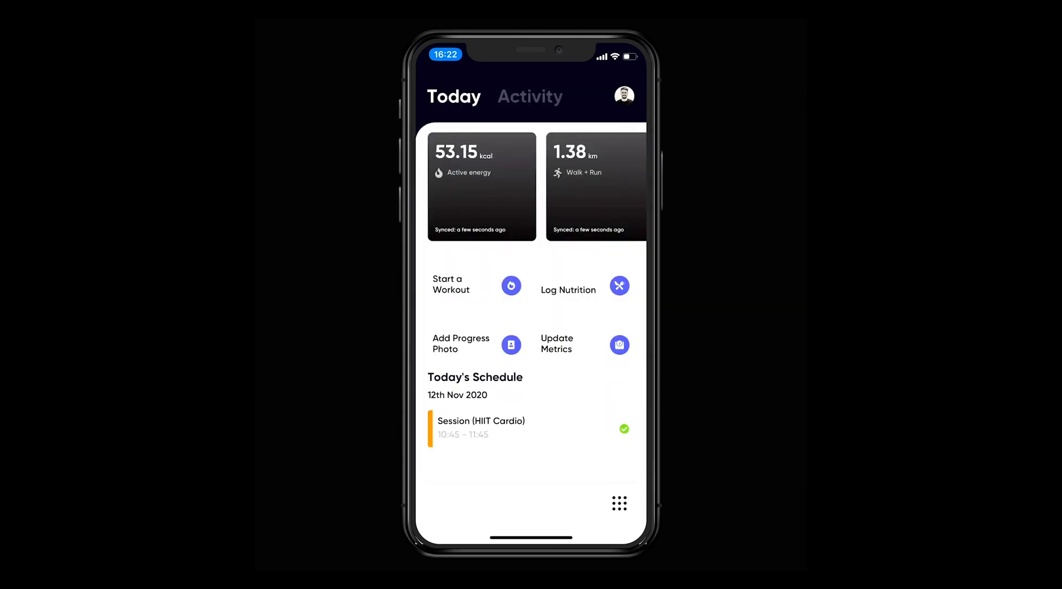